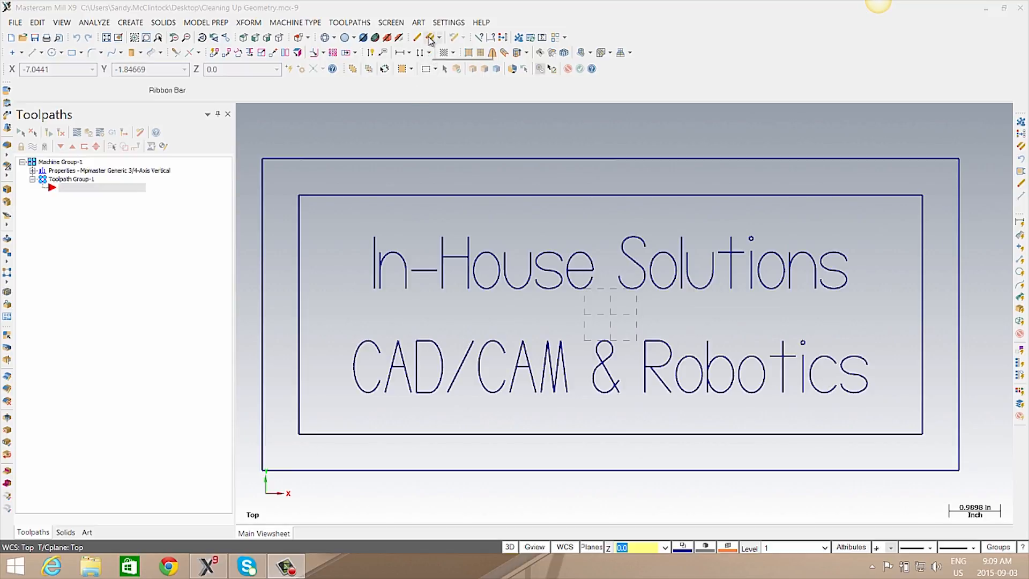
Delete the 6 duplicate lines via Delete Duplicates and clear the highlight colours from the leftovers
{"action": "left_click", "coordinate": [429, 37]}
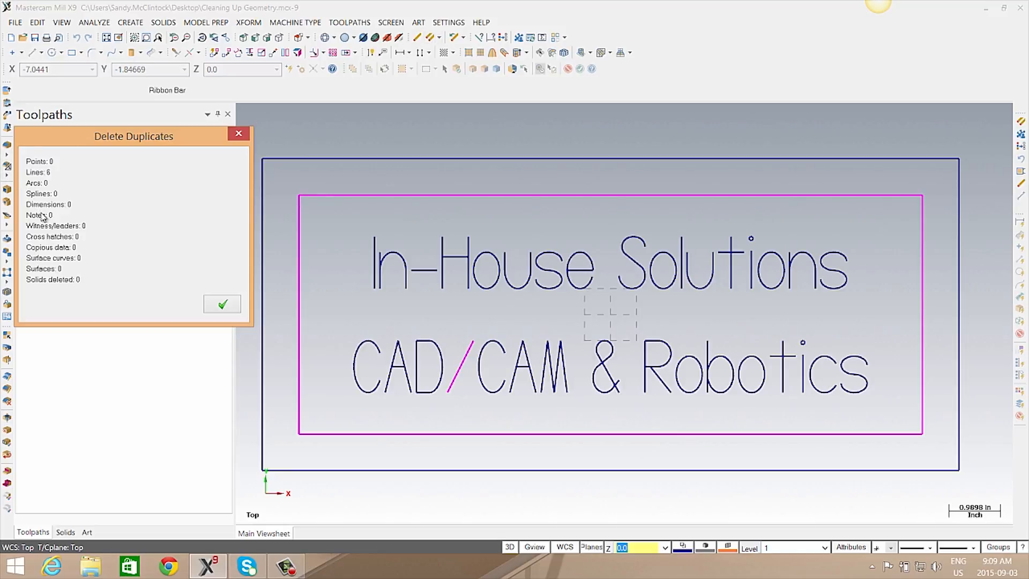
{"action": "mouse_move", "coordinate": [254, 328]}
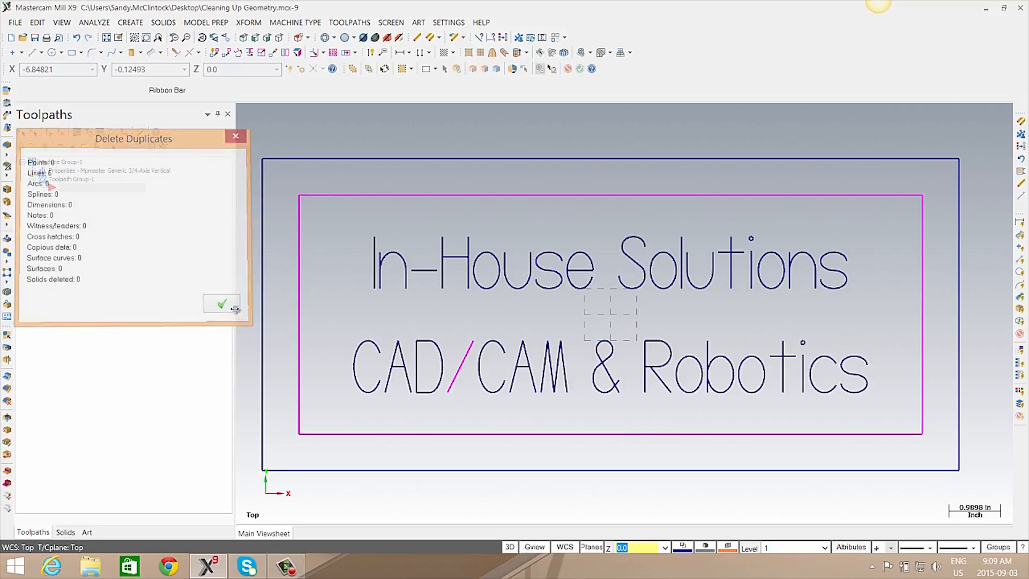
{"action": "left_click", "coordinate": [222, 304]}
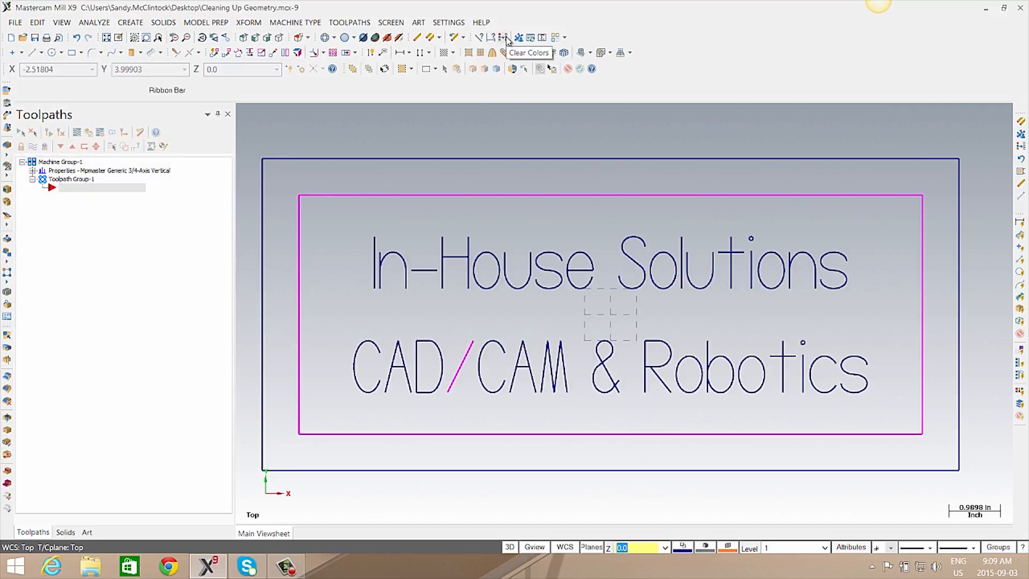
{"action": "left_click", "coordinate": [518, 37]}
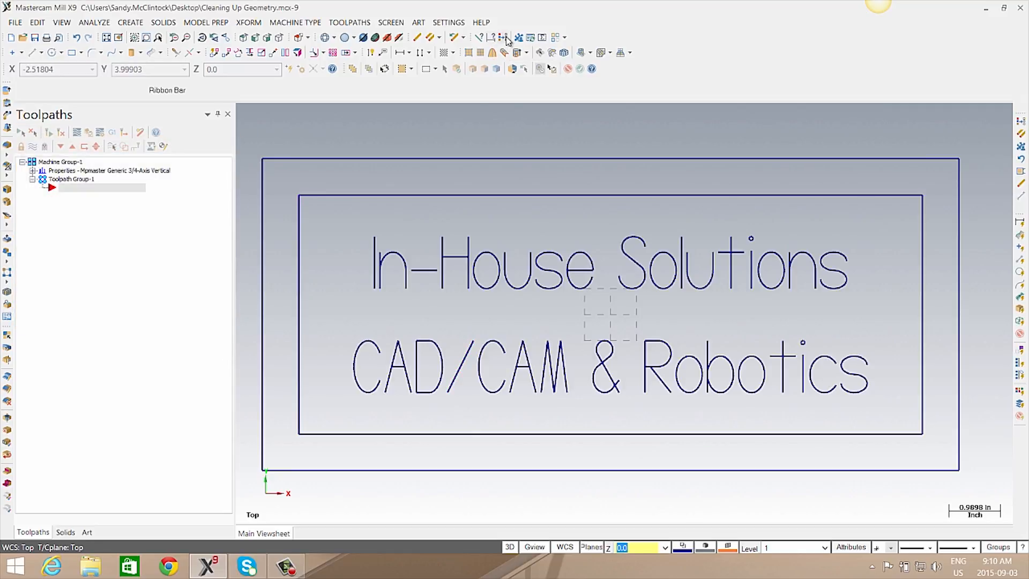
{"action": "mouse_move", "coordinate": [506, 38]}
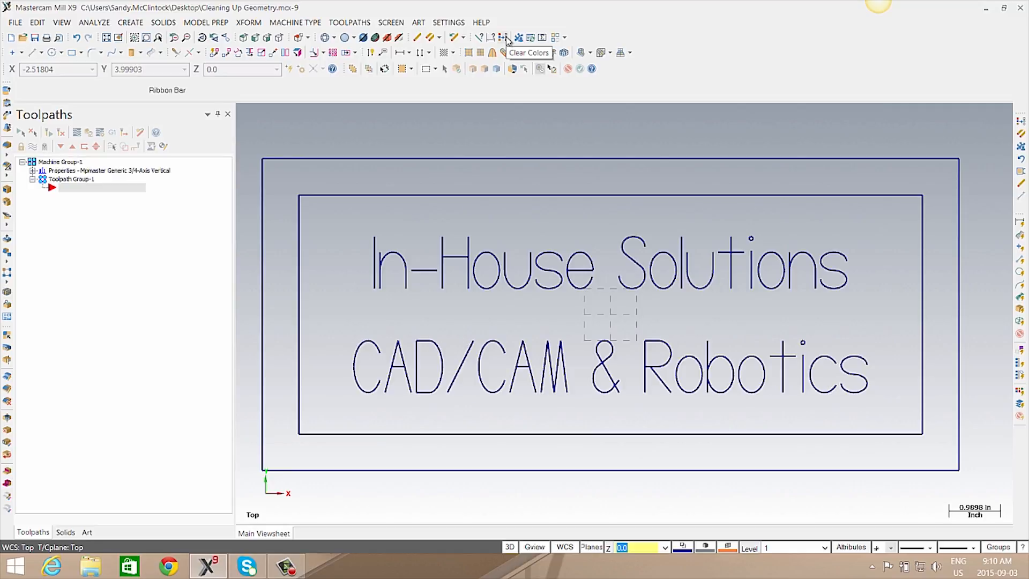
{"action": "mouse_move", "coordinate": [496, 108]}
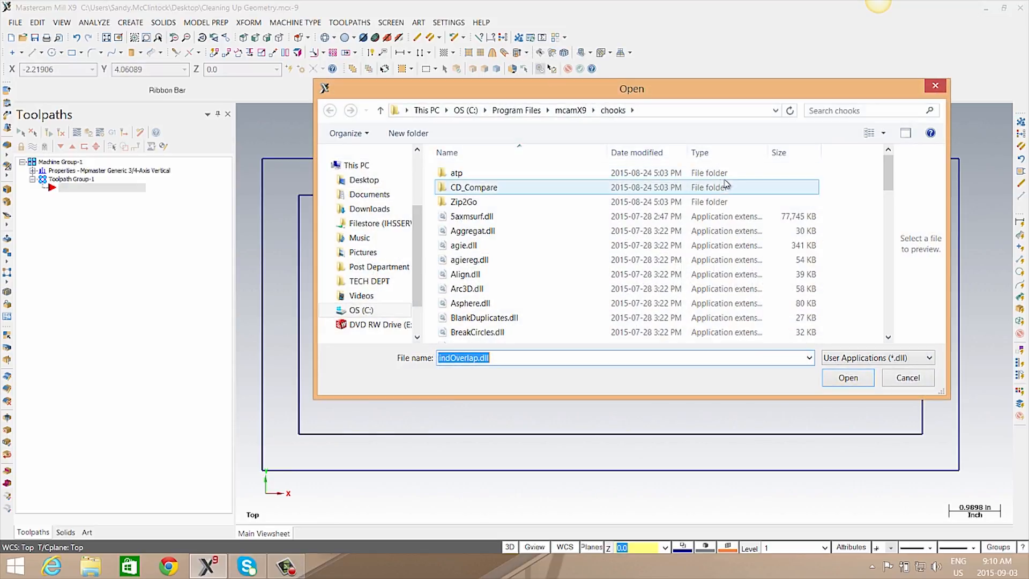
Launch FindOverlap.dll from the chooks folder, which reports 8 overlapping entities
{"action": "scroll", "scroll_direction": "down", "scroll_amount": 3}
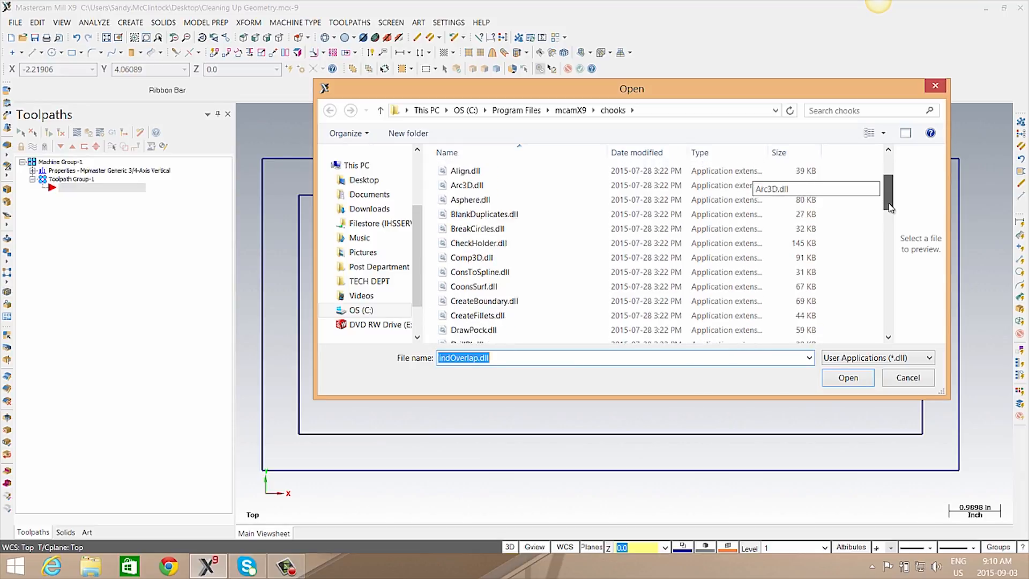
{"action": "scroll", "scroll_direction": "down", "scroll_amount": 3}
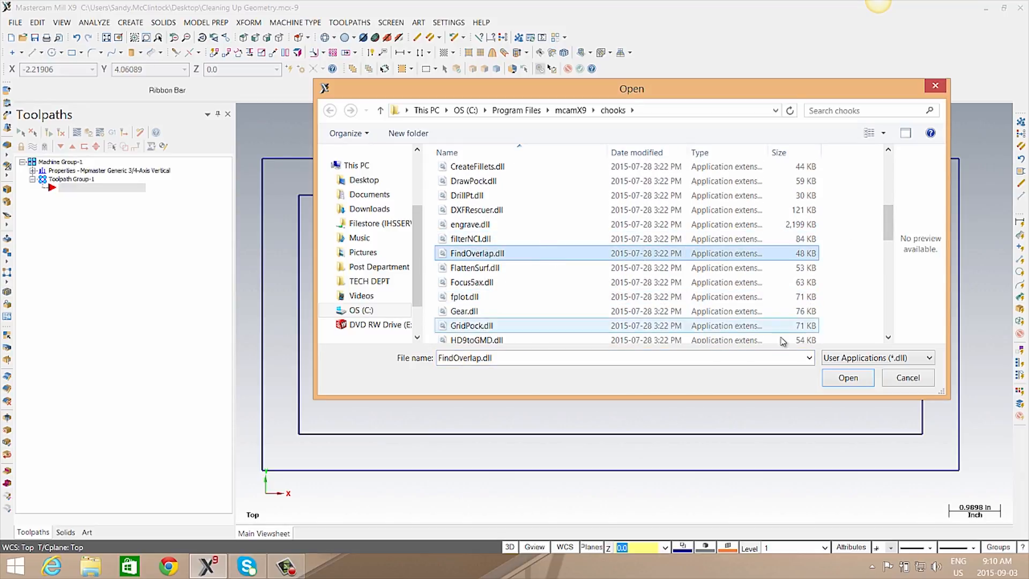
{"action": "left_click", "coordinate": [848, 377]}
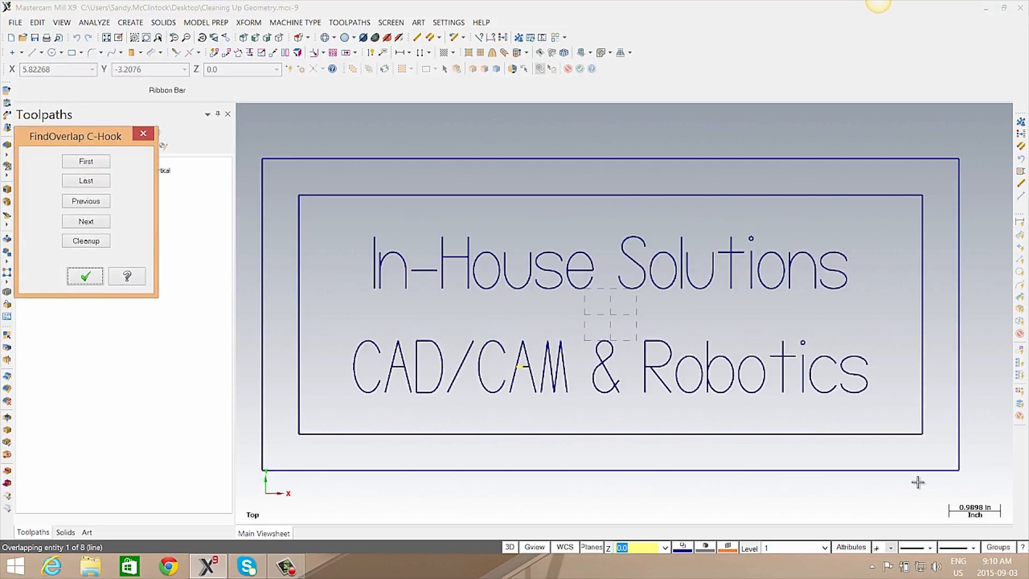
{"action": "mouse_move", "coordinate": [786, 444]}
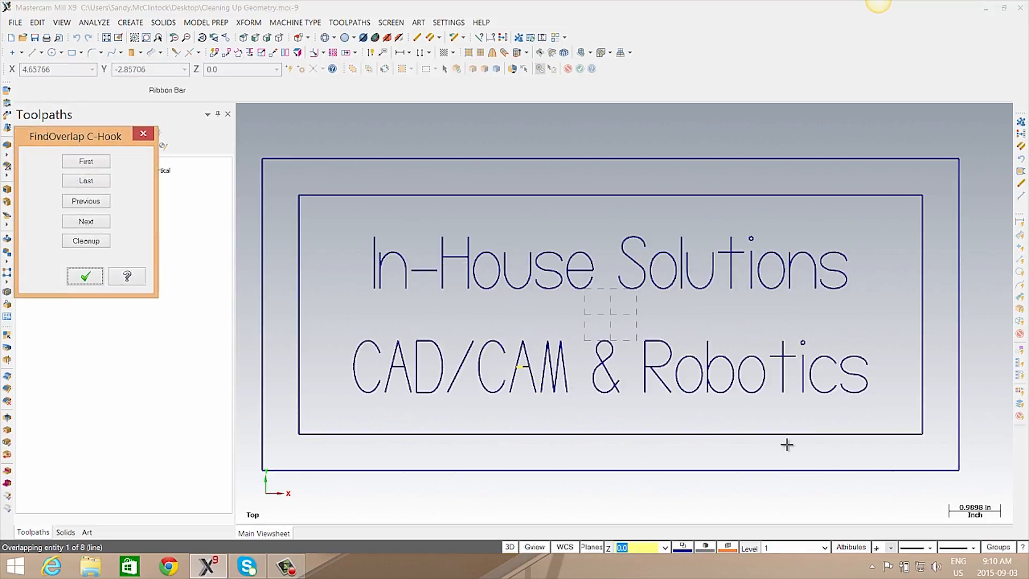
Run Cleanup to delete the 4 overlapping entities and dismiss the deletion message
{"action": "left_click", "coordinate": [86, 240]}
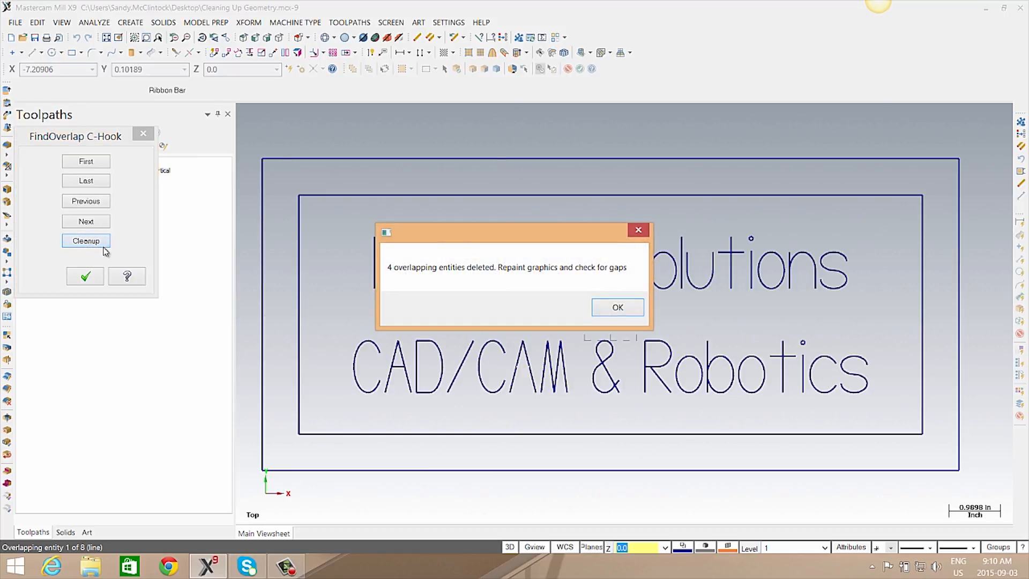
{"action": "left_click", "coordinate": [617, 307]}
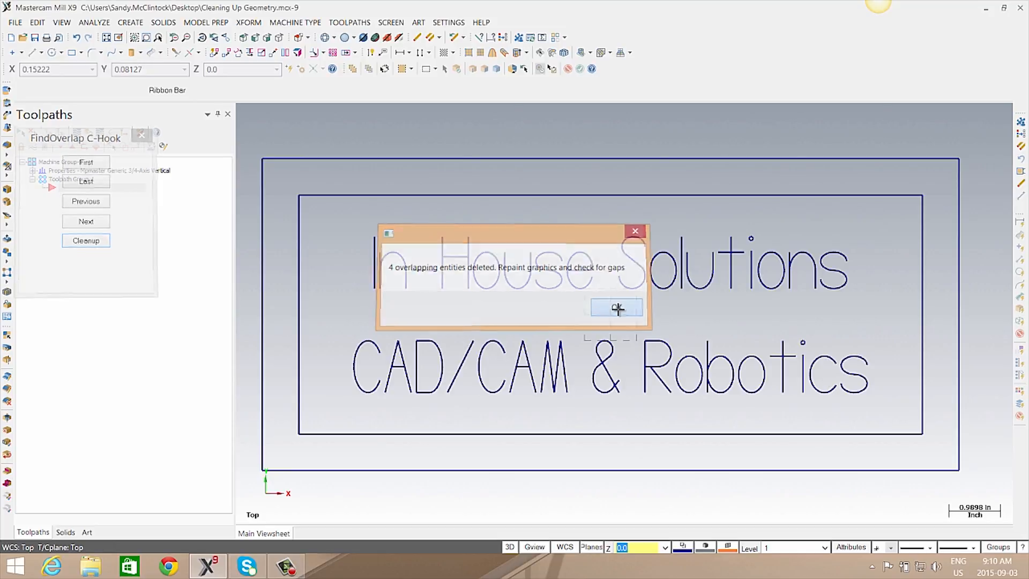
{"action": "left_click", "coordinate": [616, 308]}
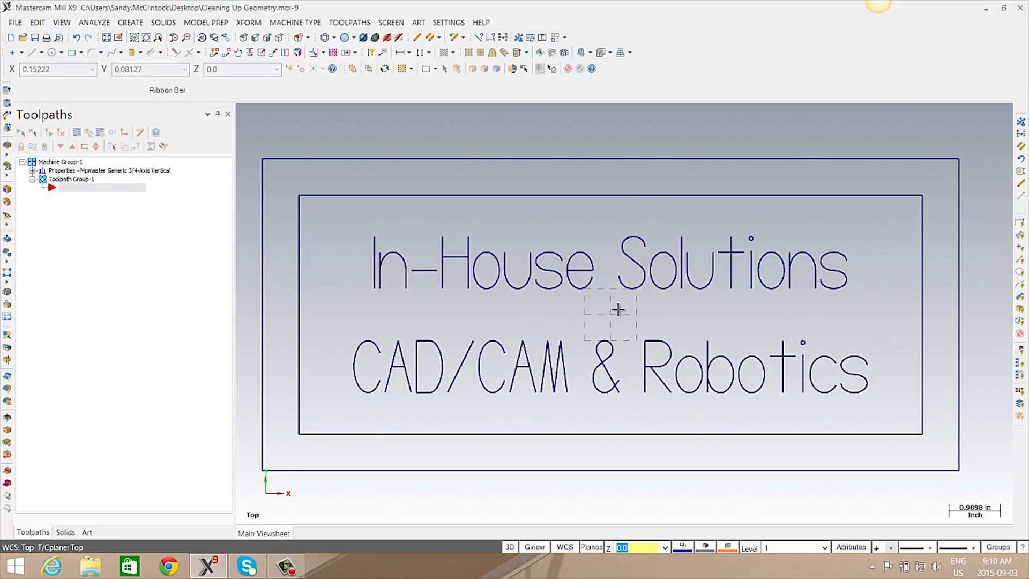